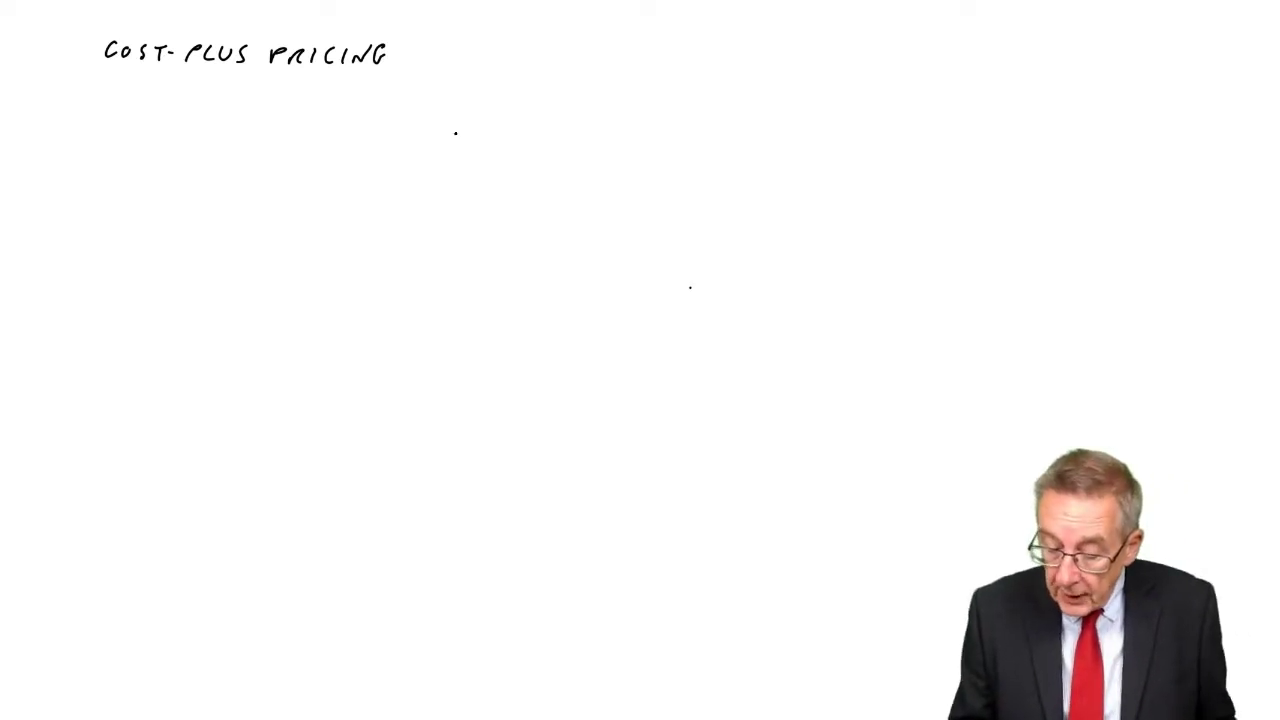
- Write 20.0 as the first figure of the cost-plus pricing example
text(20.0)
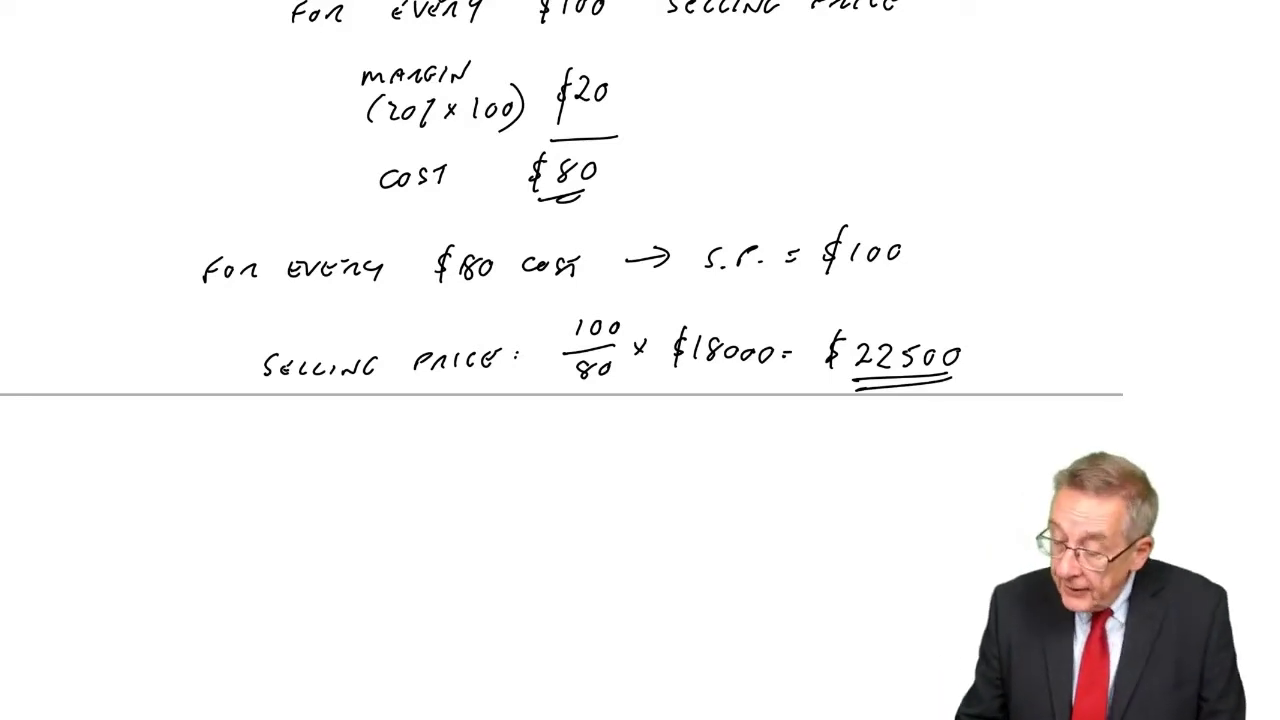
- Scroll up the whiteboard to view the 100/80 × $18000 = $22500 margin calculation
scroll(up, 3)
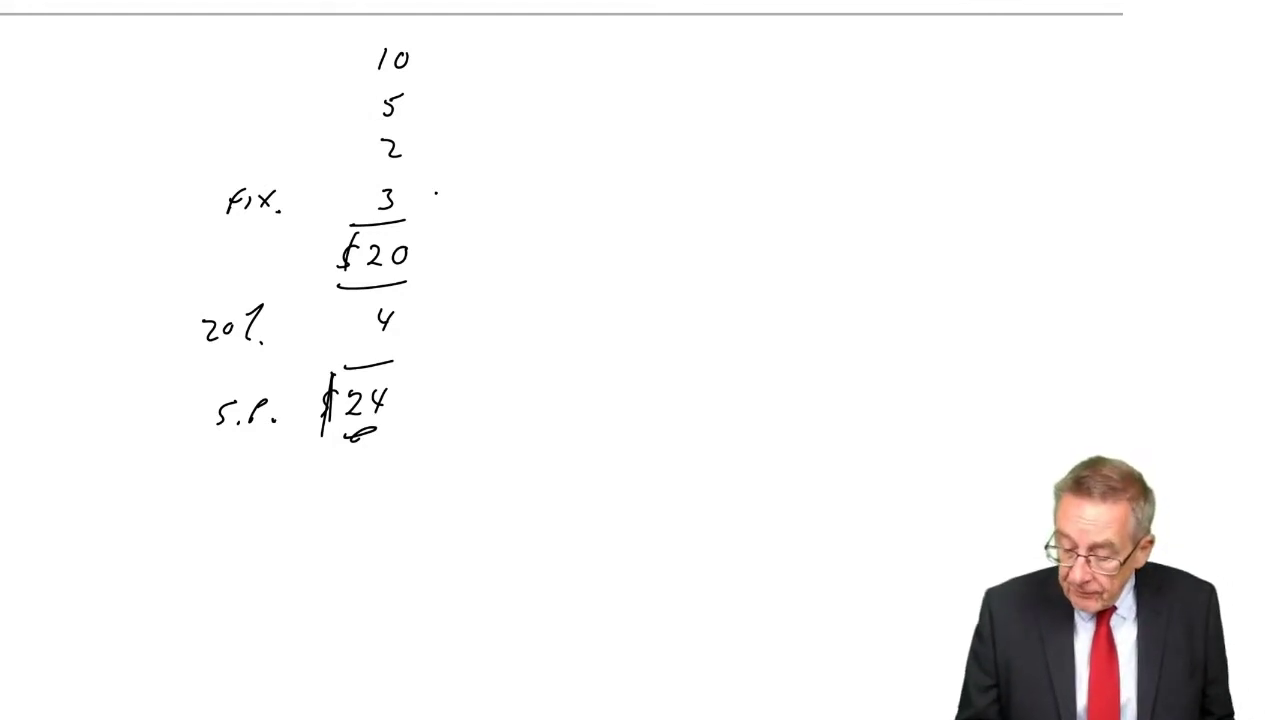
- Draw an arrow from the right pointing at the fixed overhead 3 beside 'Fix.'
drag(520, 165, 425, 205)
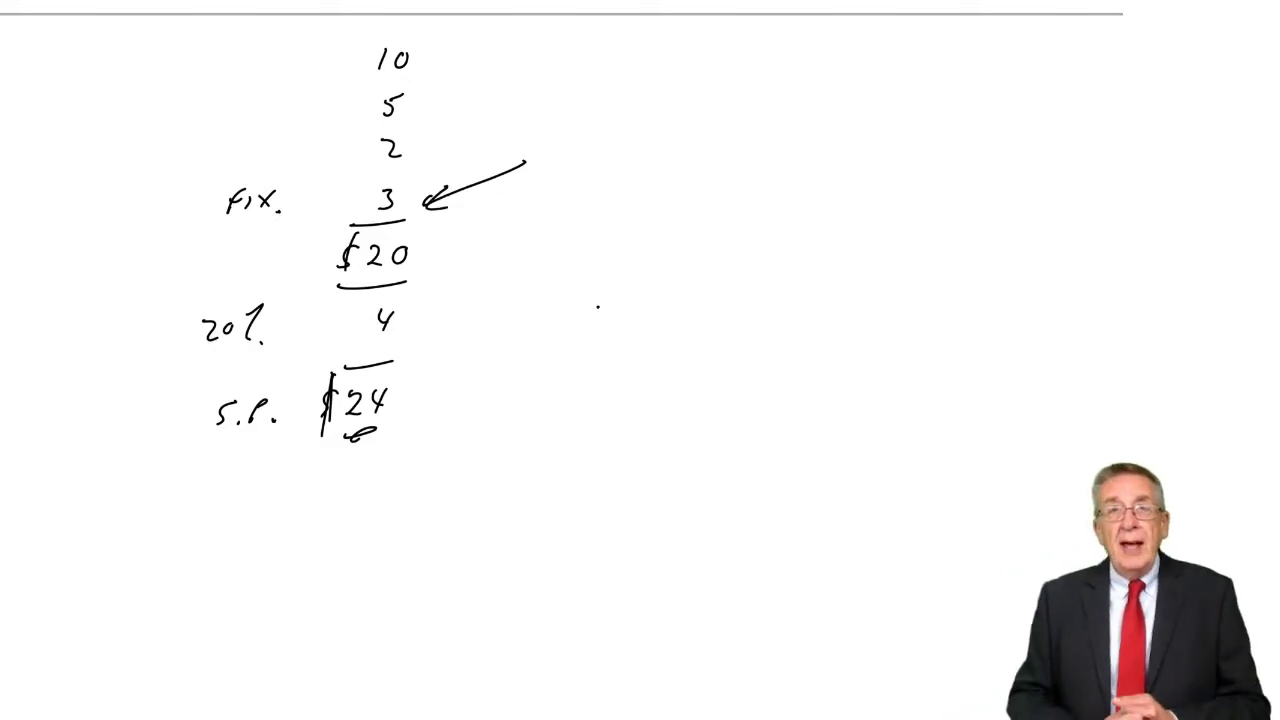